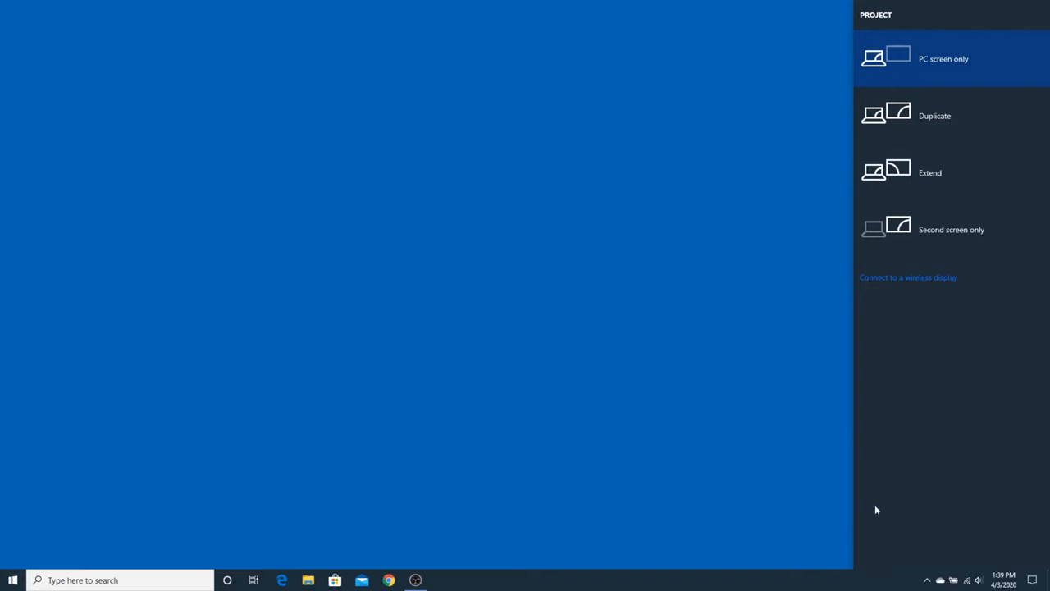
pyautogui.moveTo(971, 486)
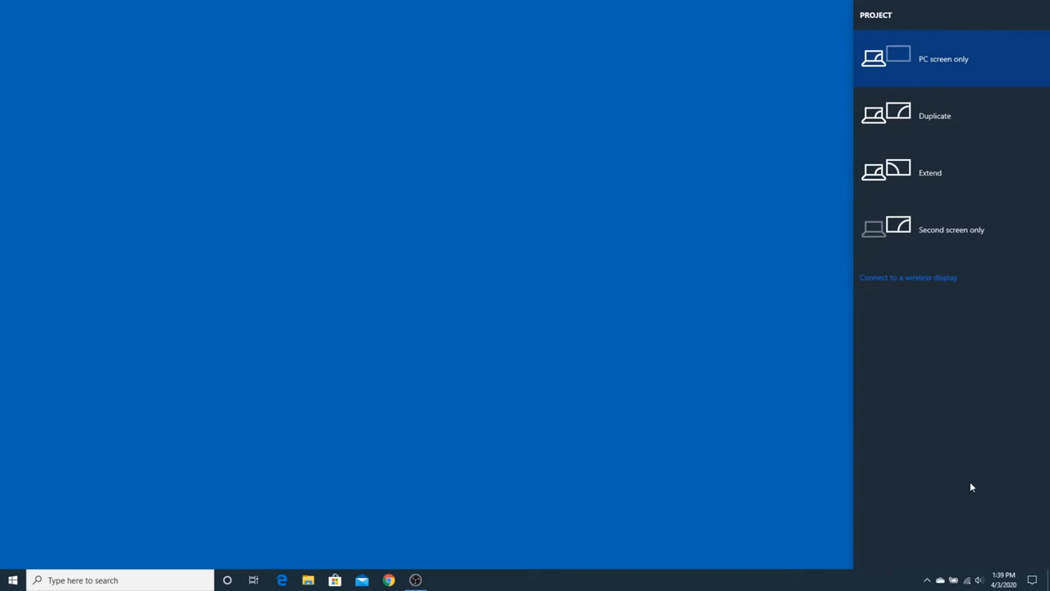
pyautogui.moveTo(938, 289)
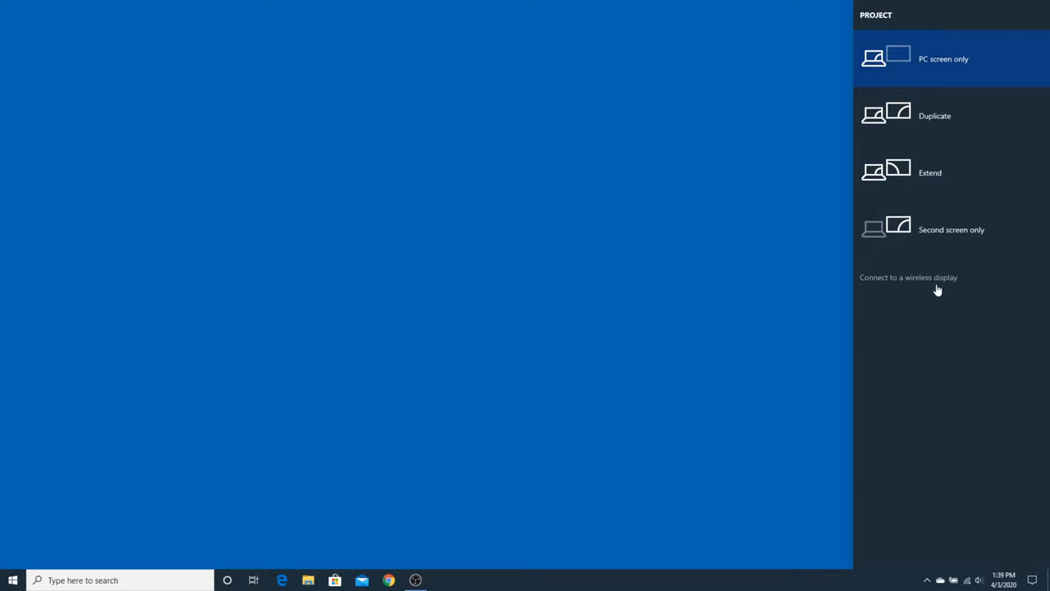
# - Start connecting this PC to a wireless display from the Project pane
pyautogui.click(909, 276)
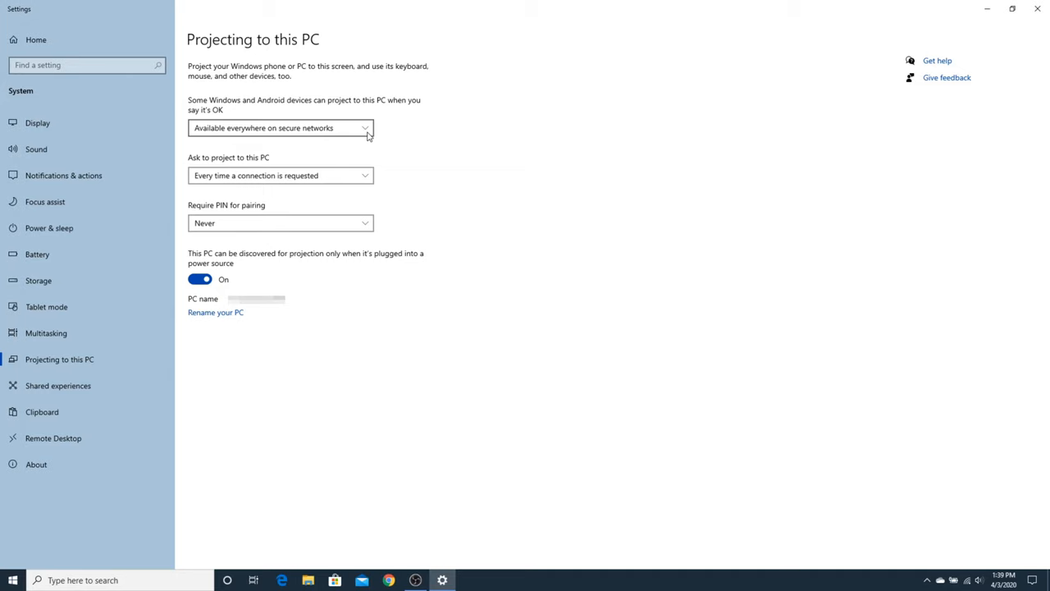
# - Review the projection availability choices, leaving 'Available everywhere on secure networks' selected
pyautogui.click(280, 128)
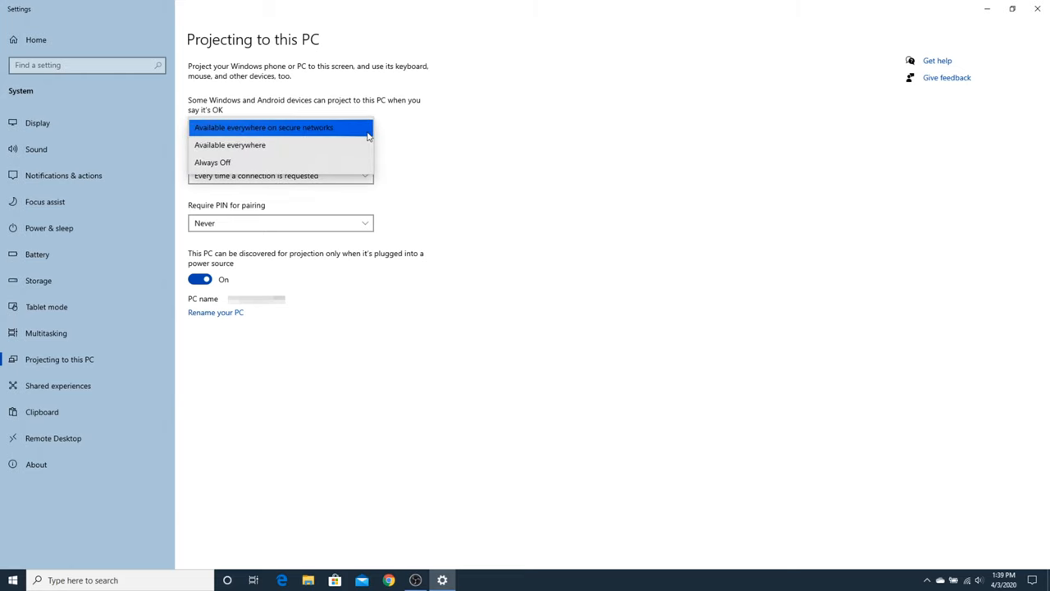
pyautogui.moveTo(345, 154)
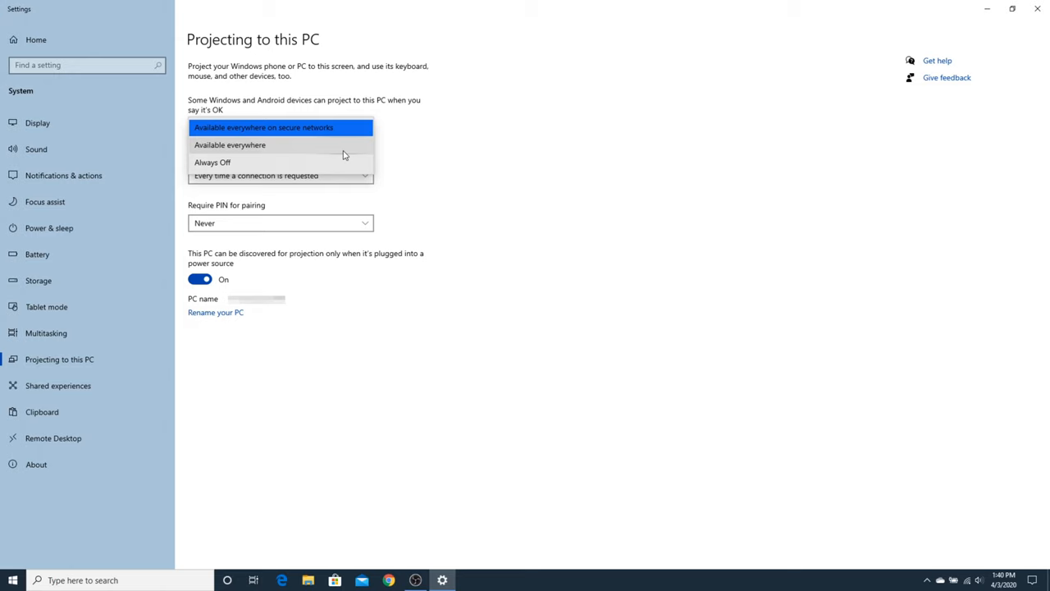
pyautogui.moveTo(329, 164)
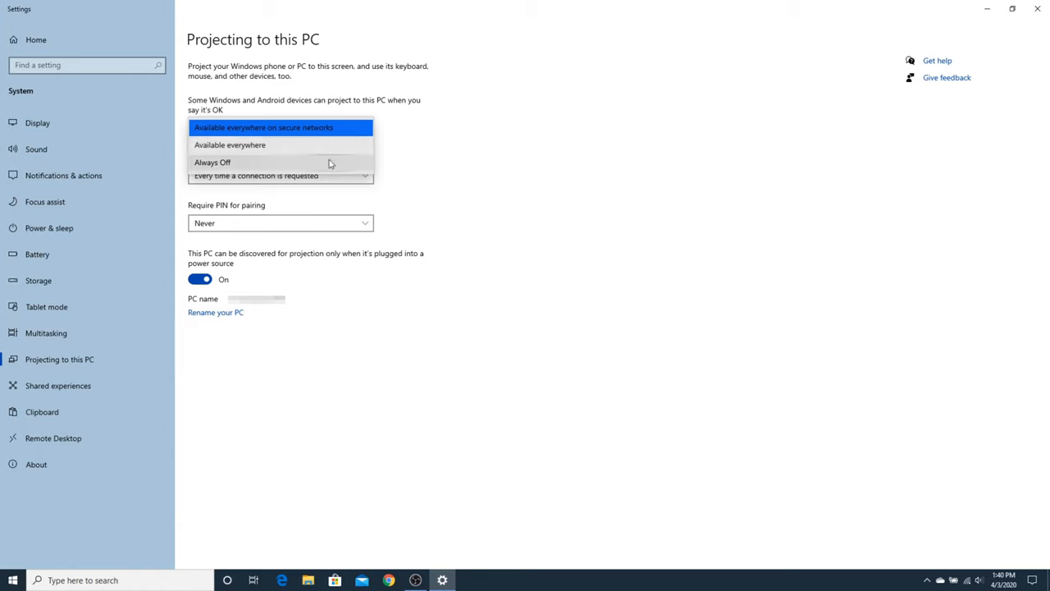
pyautogui.click(278, 128)
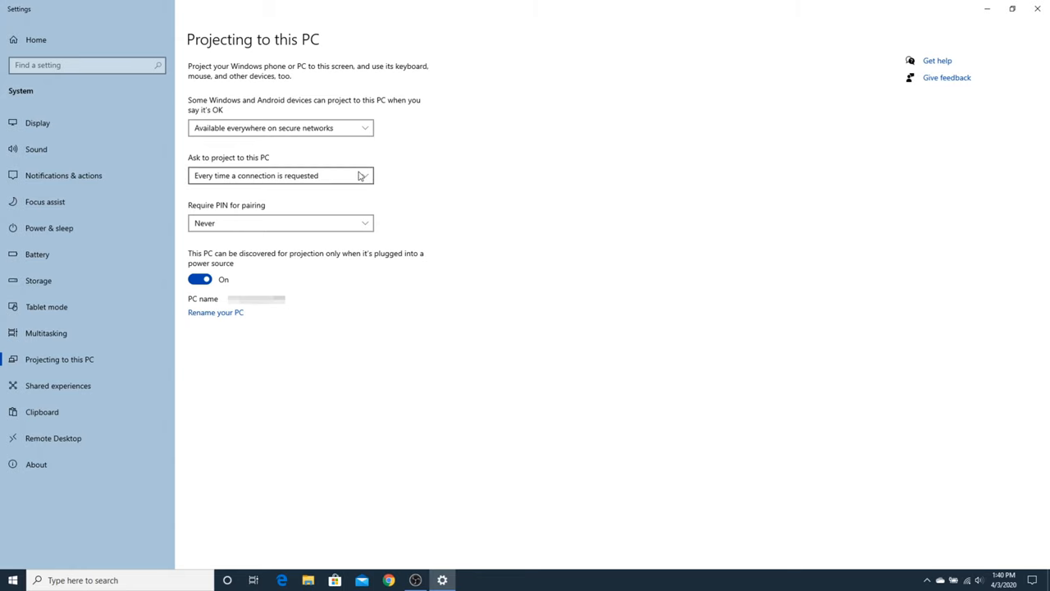
pyautogui.moveTo(358, 176)
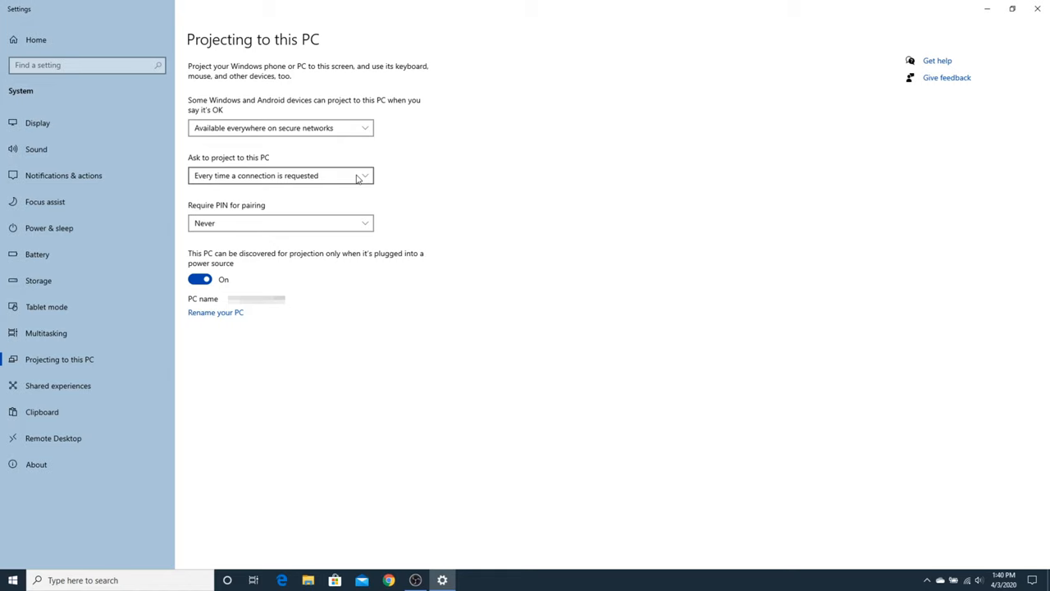
pyautogui.click(281, 174)
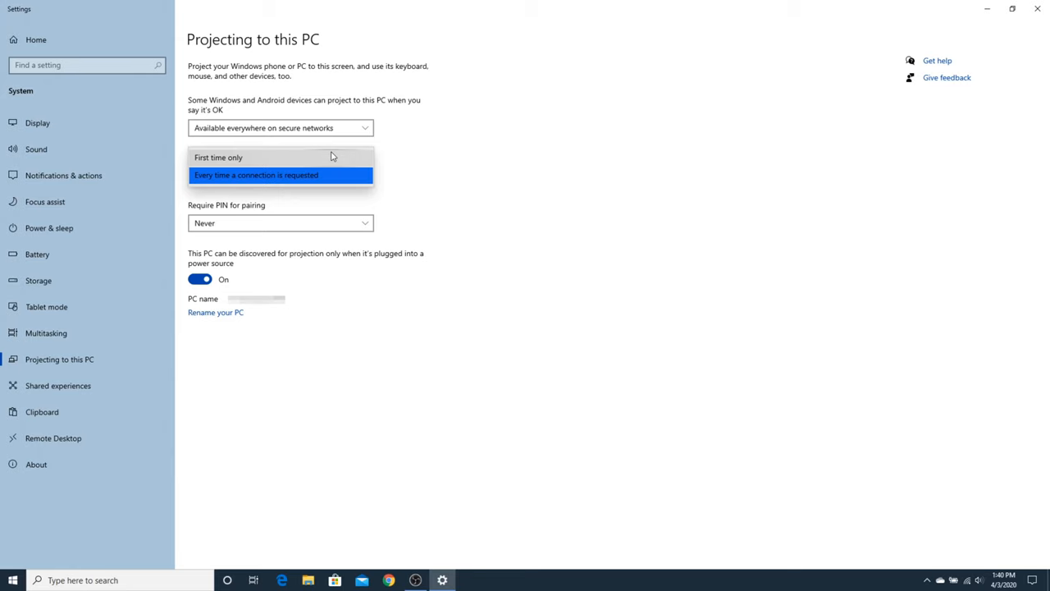
pyautogui.click(281, 174)
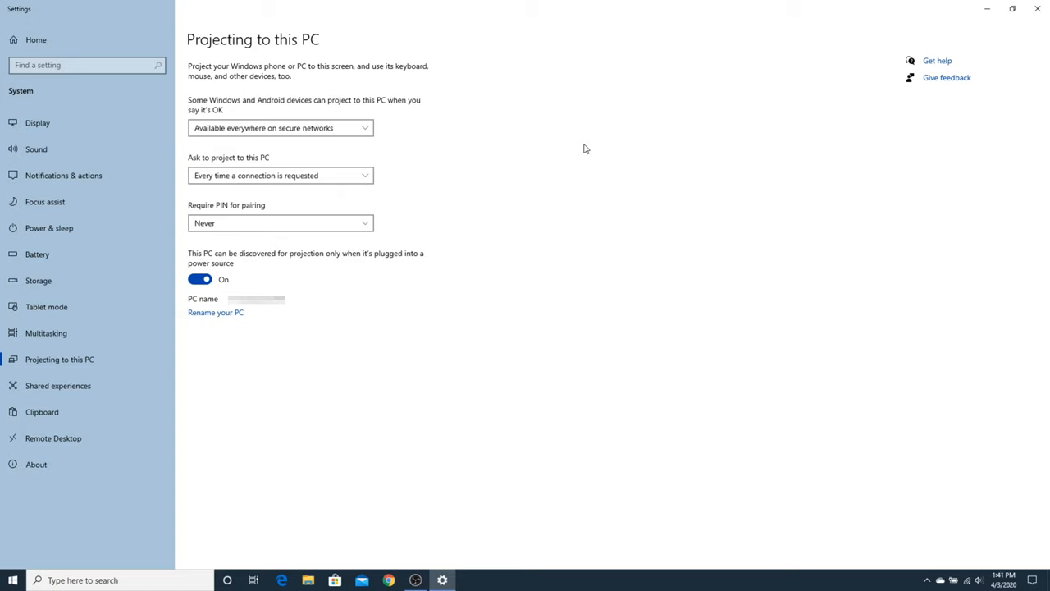
pyautogui.moveTo(555, 176)
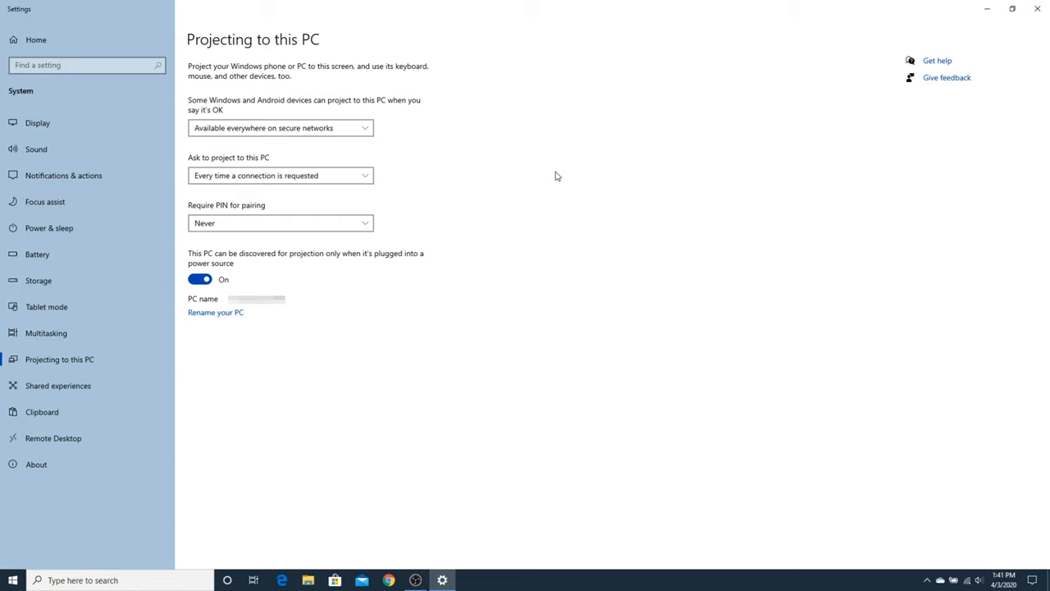
pyautogui.moveTo(365, 220)
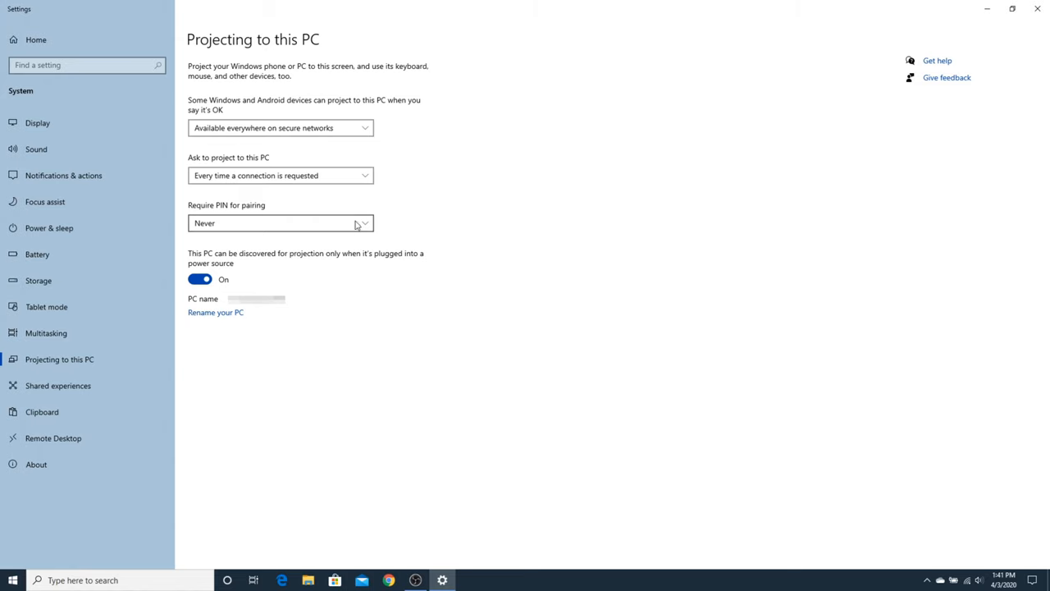
pyautogui.click(281, 223)
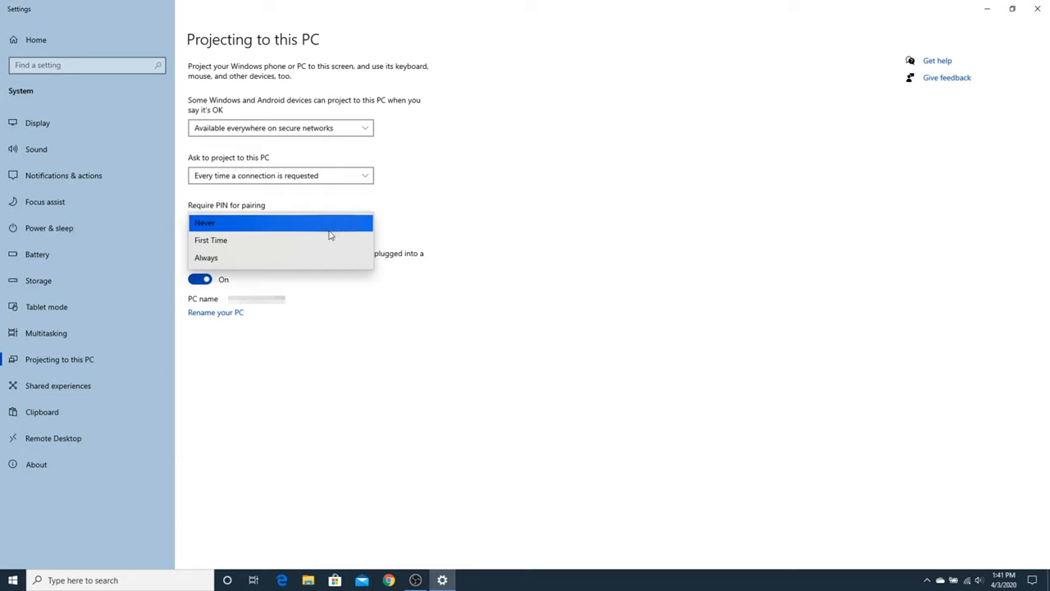
pyautogui.click(203, 224)
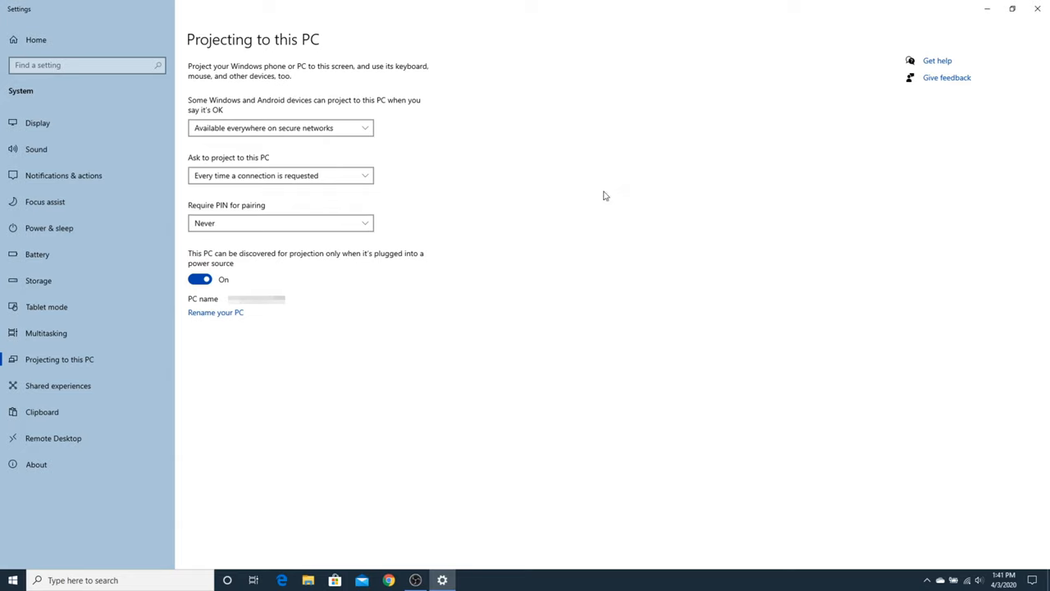
pyautogui.moveTo(492, 259)
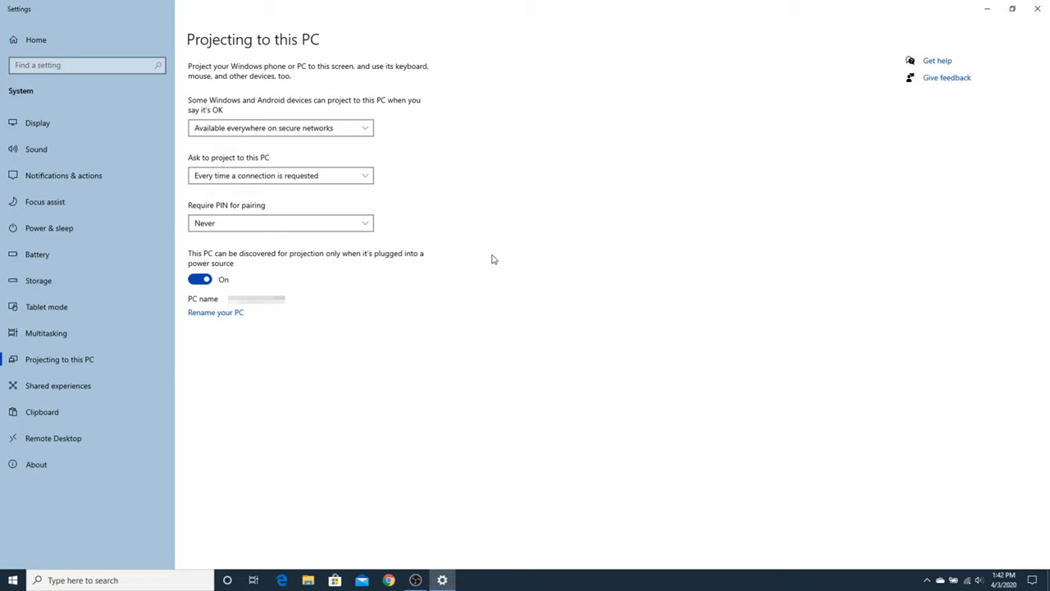
pyautogui.moveTo(240, 284)
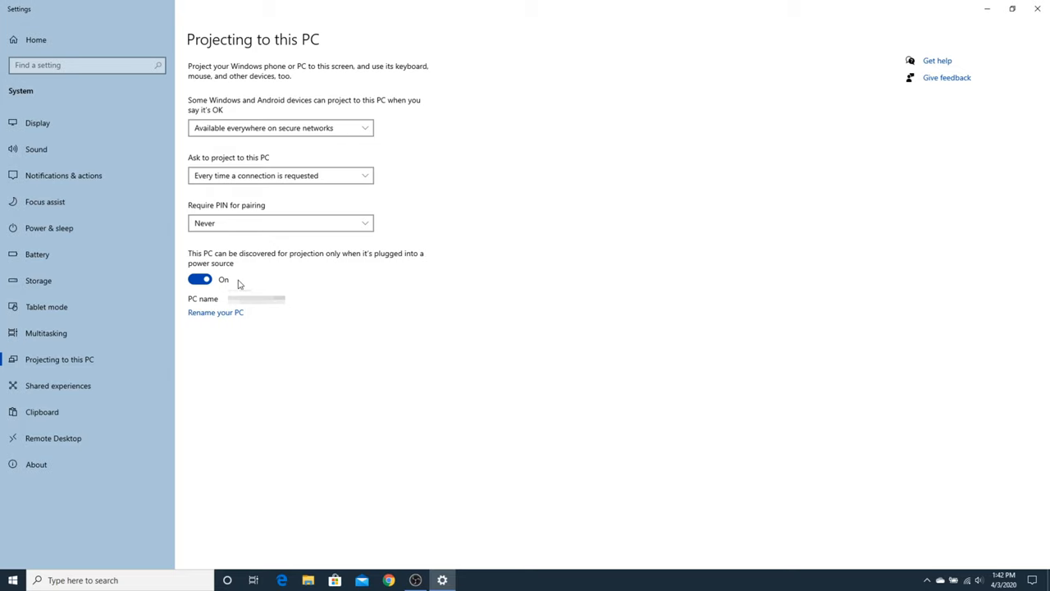
pyautogui.moveTo(484, 296)
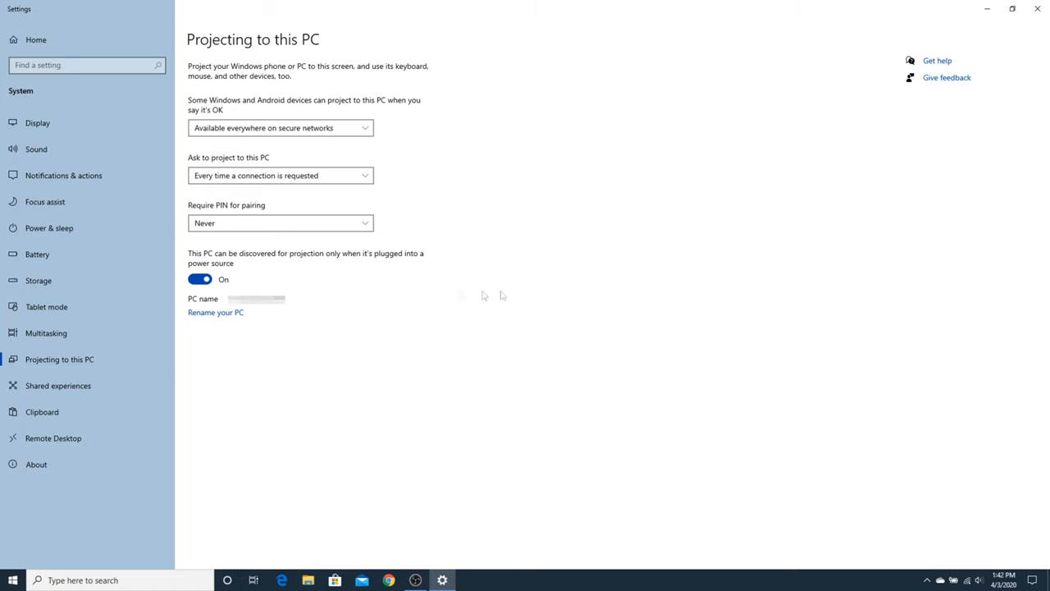
pyautogui.moveTo(276, 318)
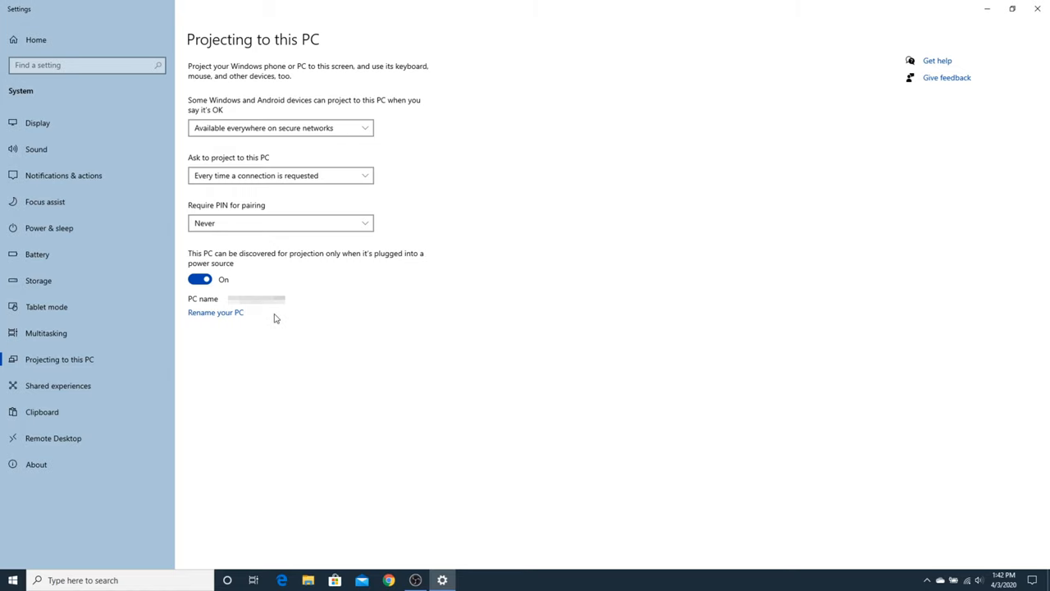